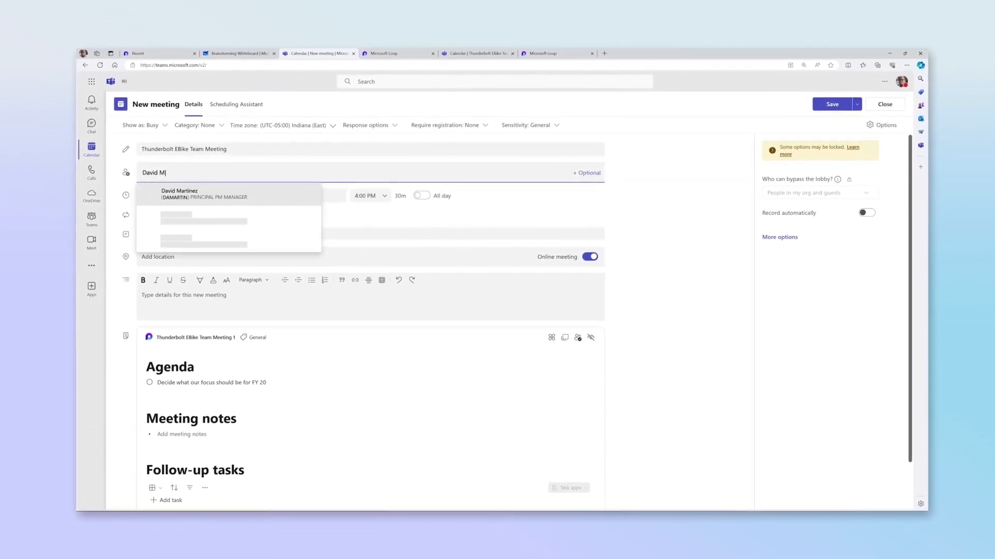
pyautogui.click(179, 194)
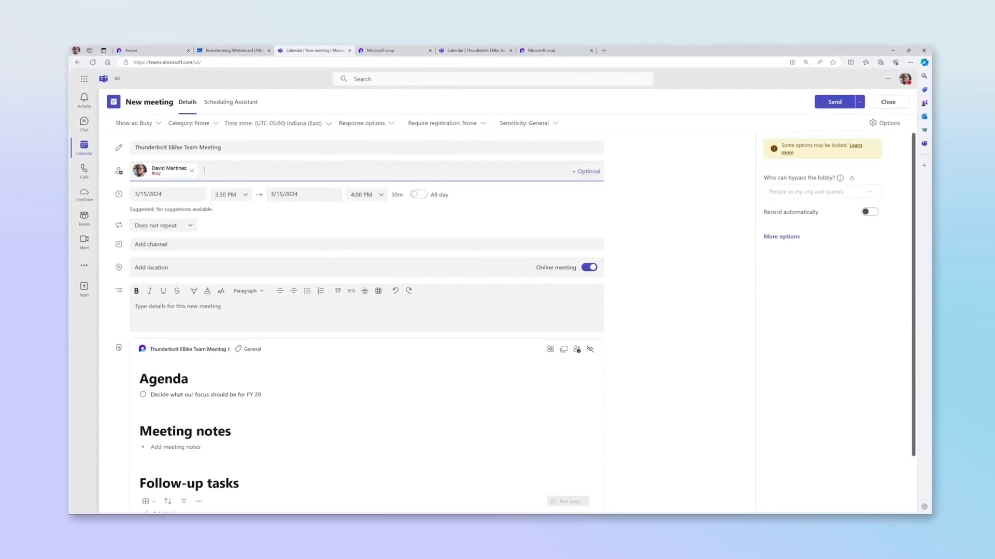
pyautogui.write('Trina')
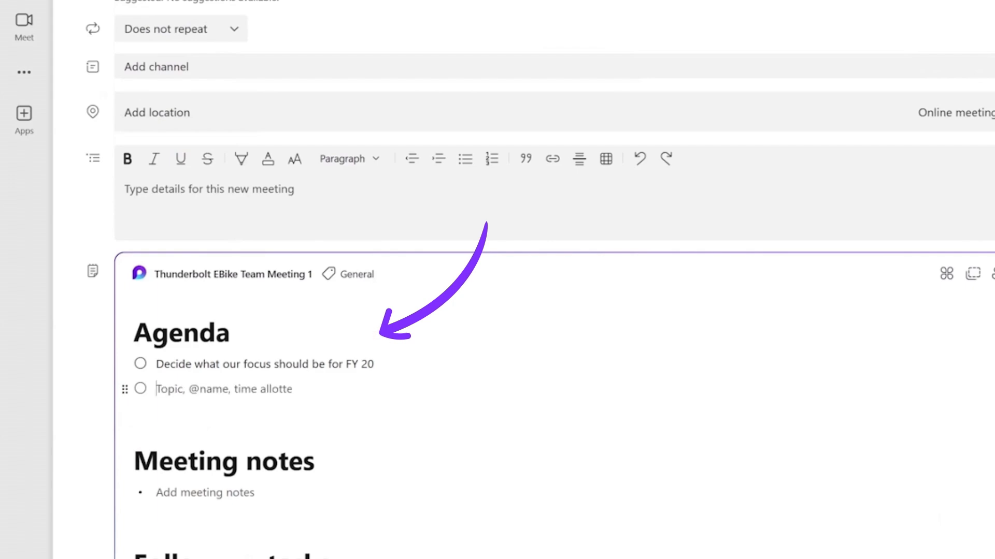
# Step: Add the agenda item 'Determine our budget' to the meeting's Loop notes
pyautogui.write('Determine')
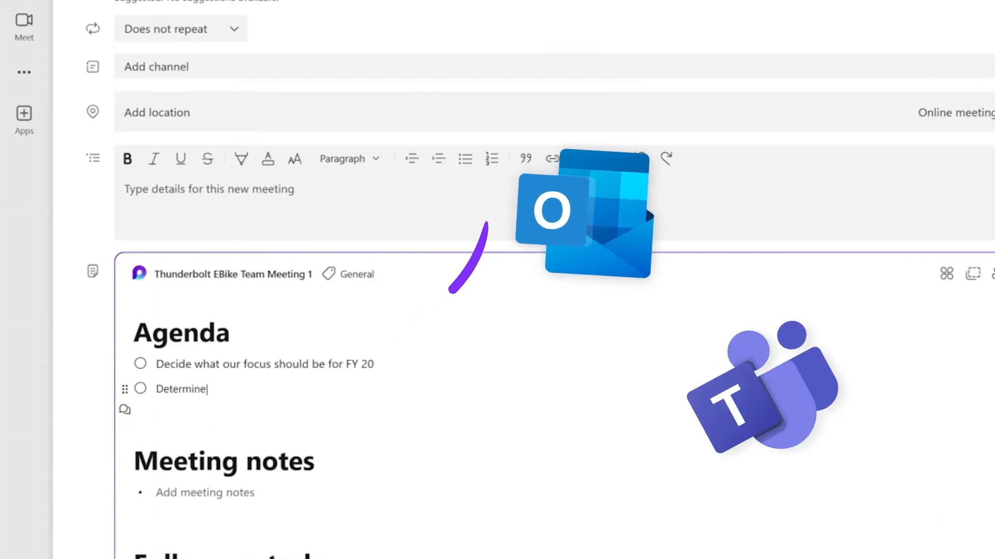
pyautogui.write('our budget')
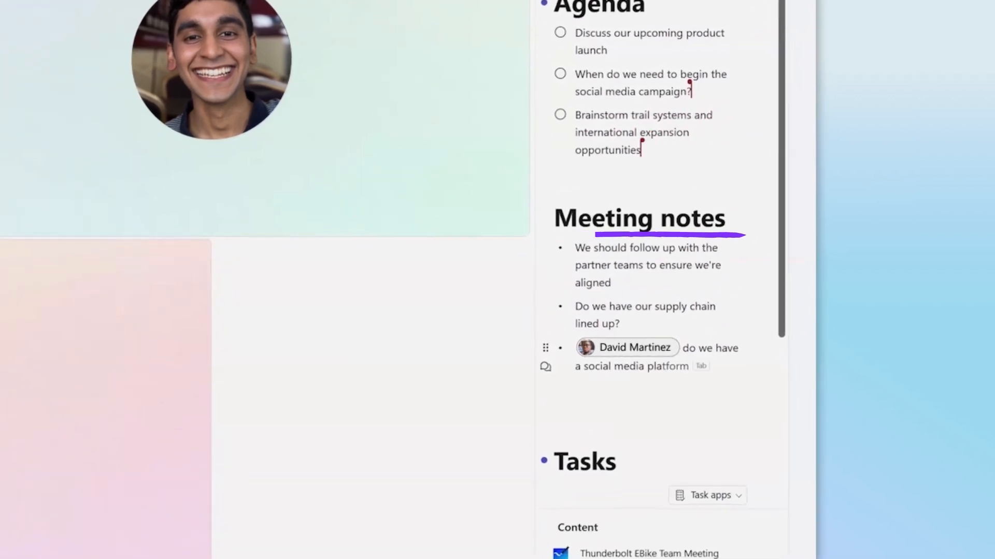
# Step: Review the shared meeting notes and bring up the Whiteboard start prompt from the toolbar
pyautogui.scroll(-3)
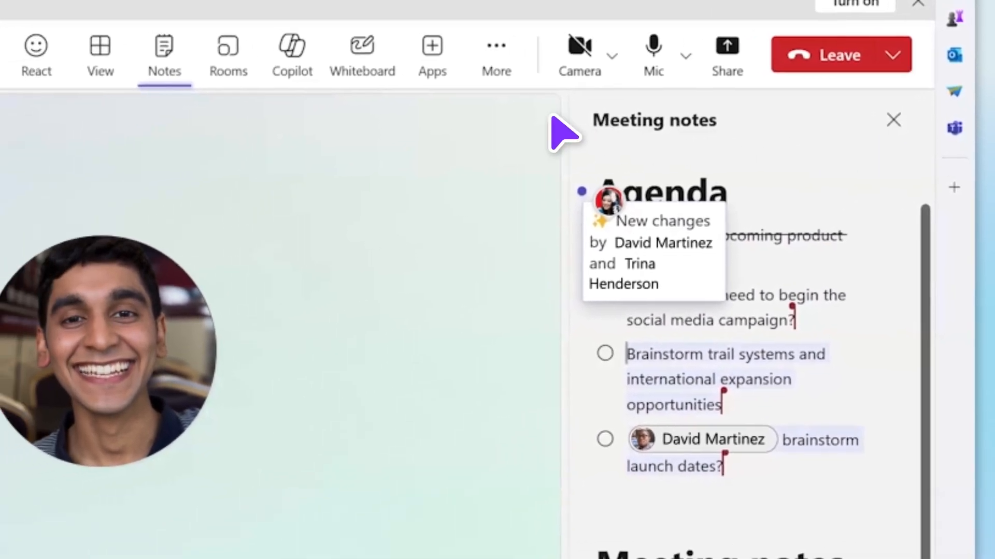
pyautogui.click(362, 54)
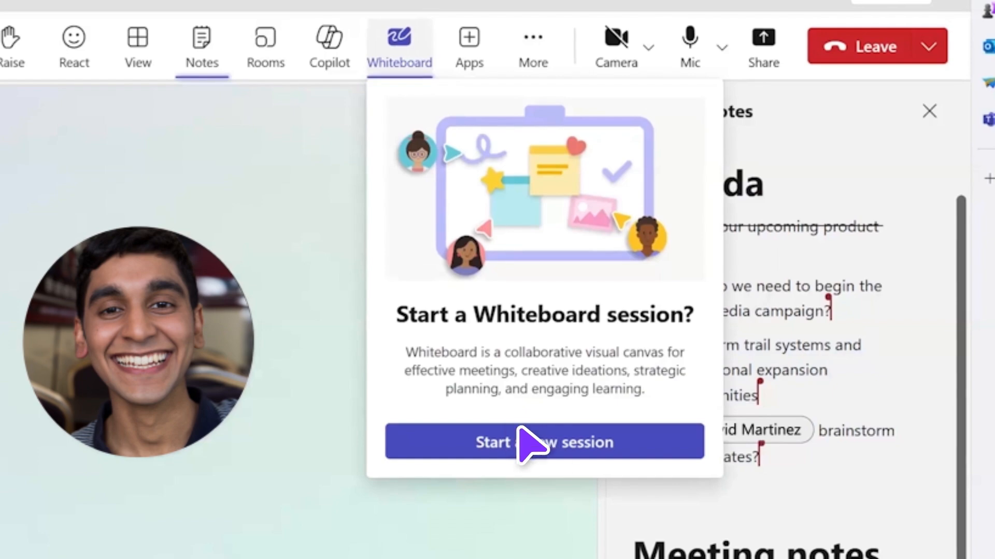
# Step: Start a new whiteboard session, add Copilot-suggested content, and keep its regrouped sticky-note layout
pyautogui.click(543, 442)
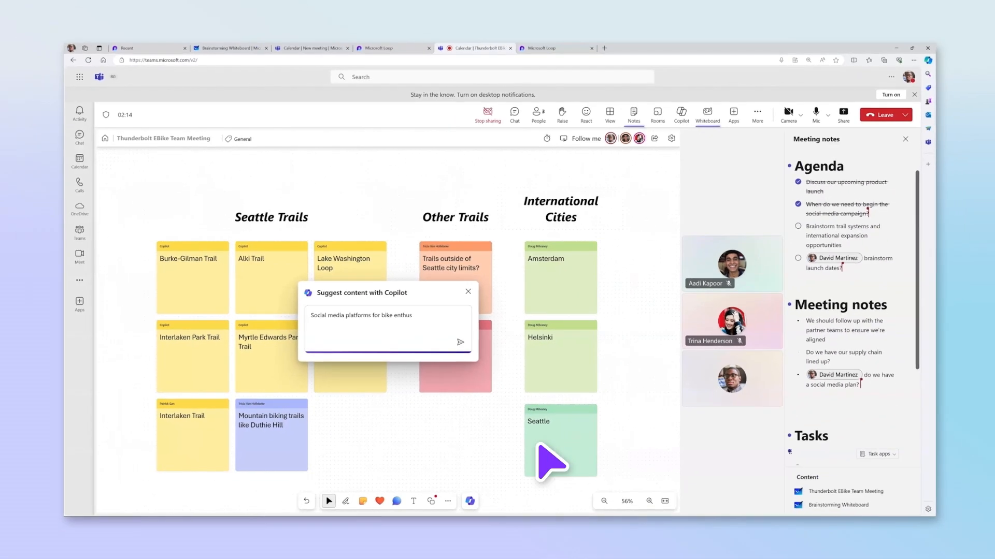
pyautogui.click(460, 343)
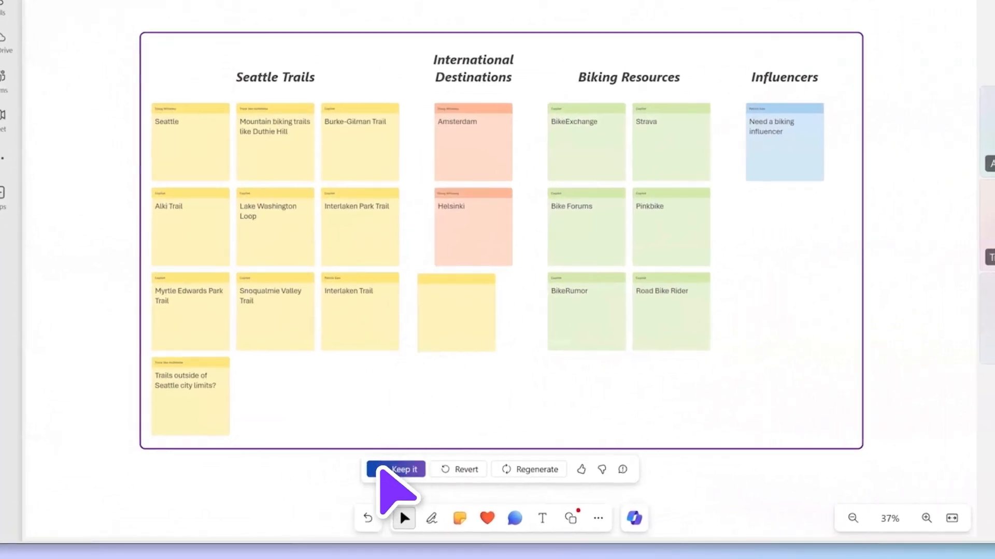
pyautogui.click(394, 469)
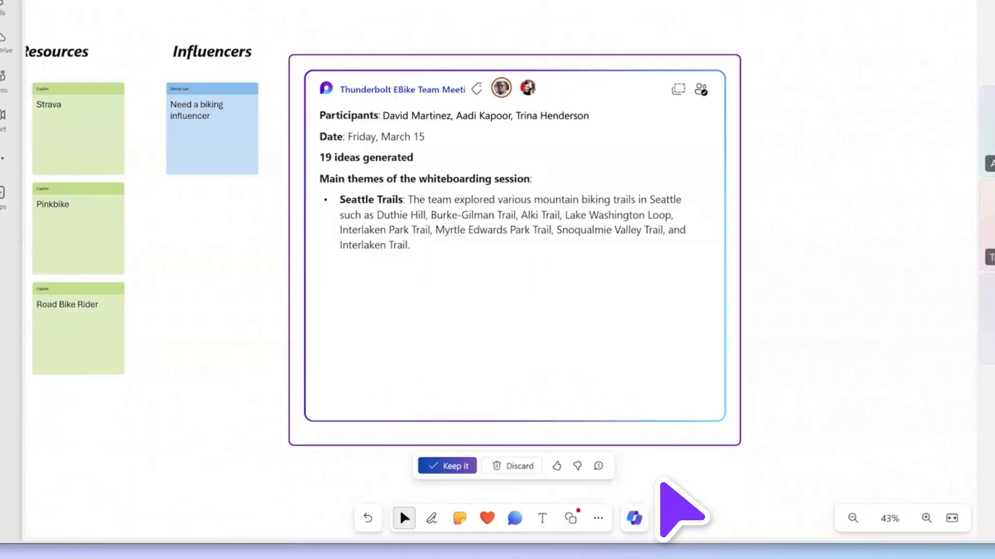